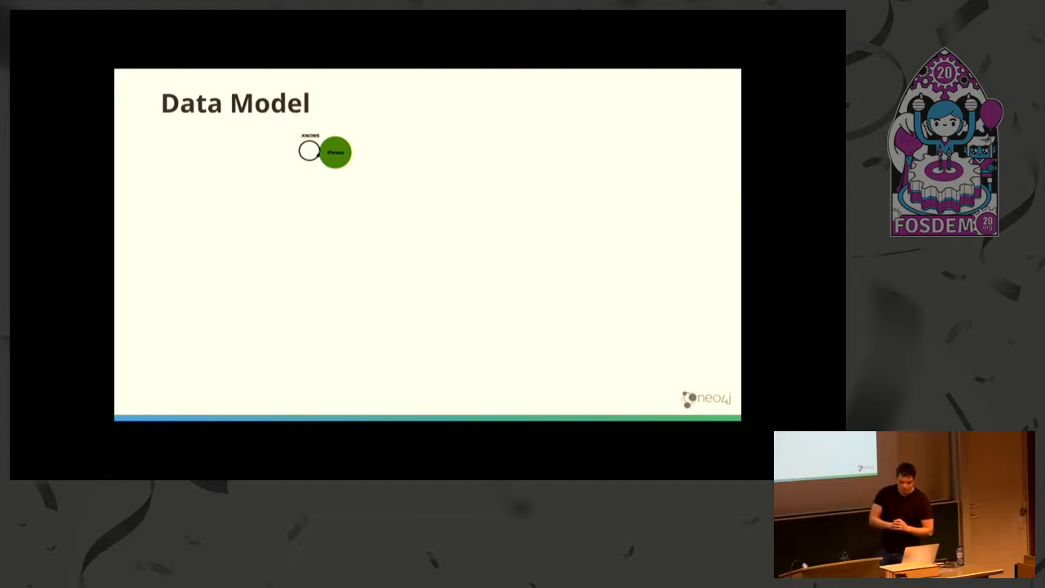
pyautogui.press('Right')
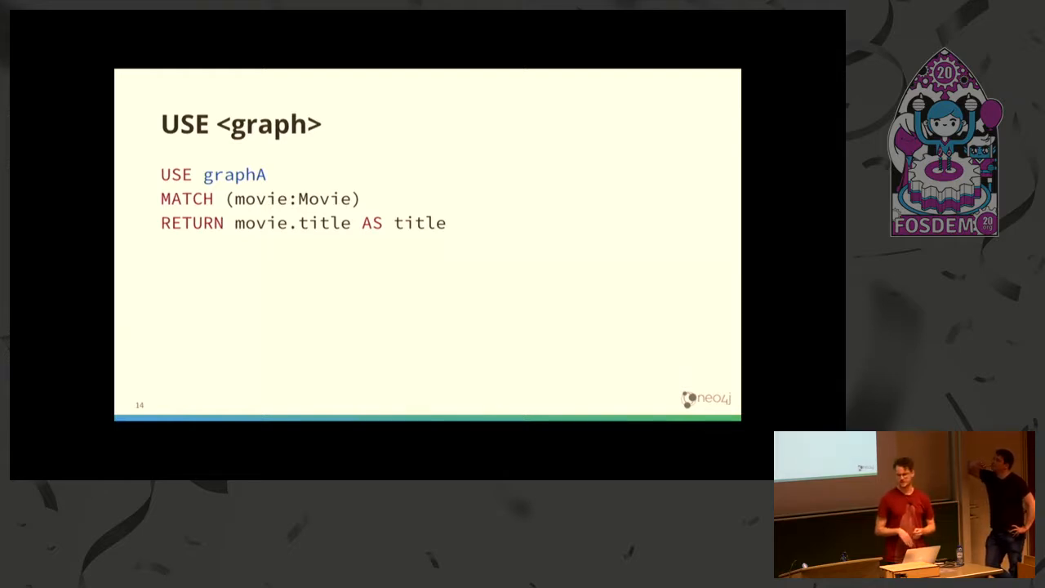
pyautogui.press('Right')
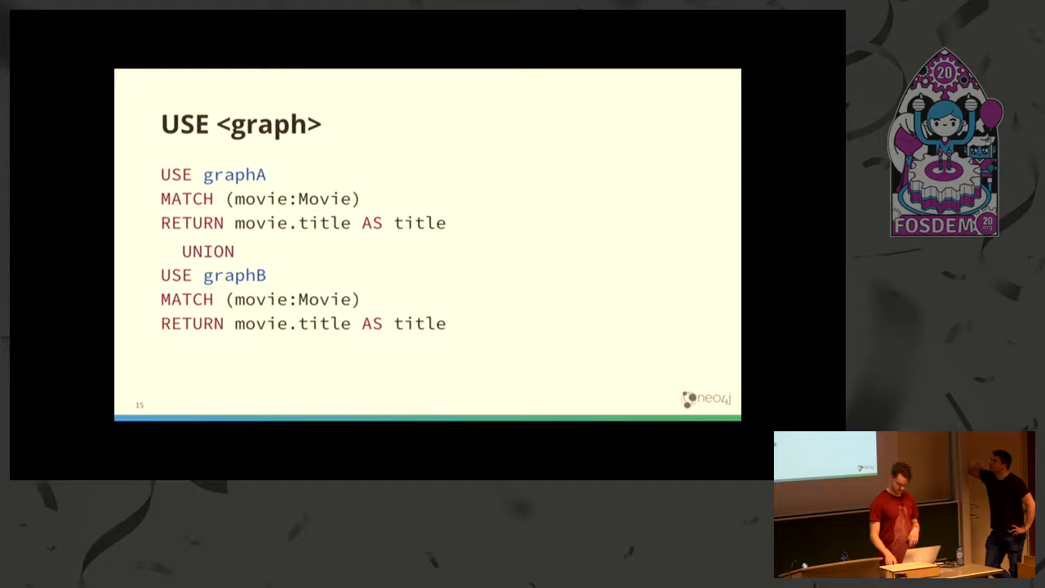
pyautogui.press('right')
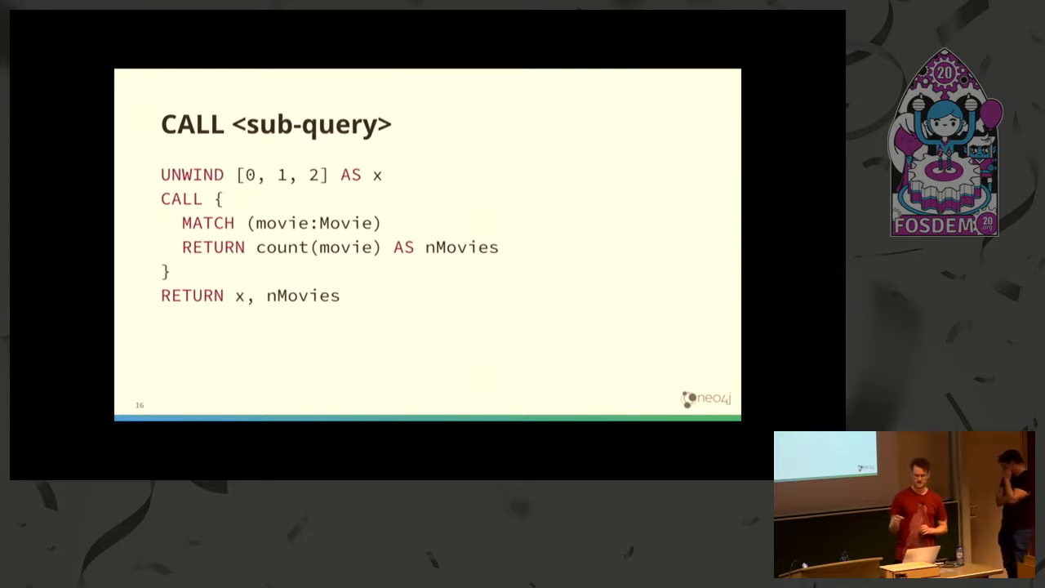